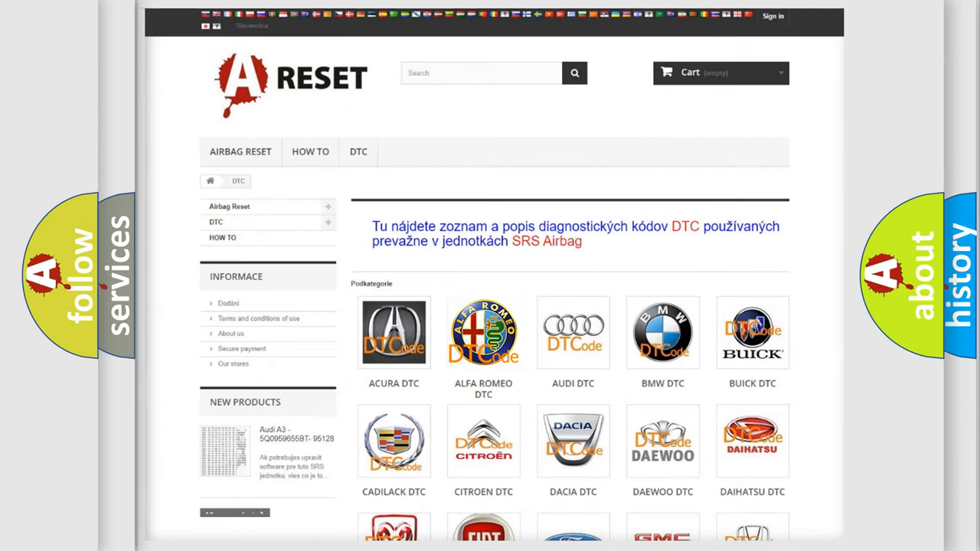
Step: Open the ALFA ROMEO DTC tile on A-Reset and scroll through its fault code list
{"action": "left_click", "coordinate": [483, 332]}
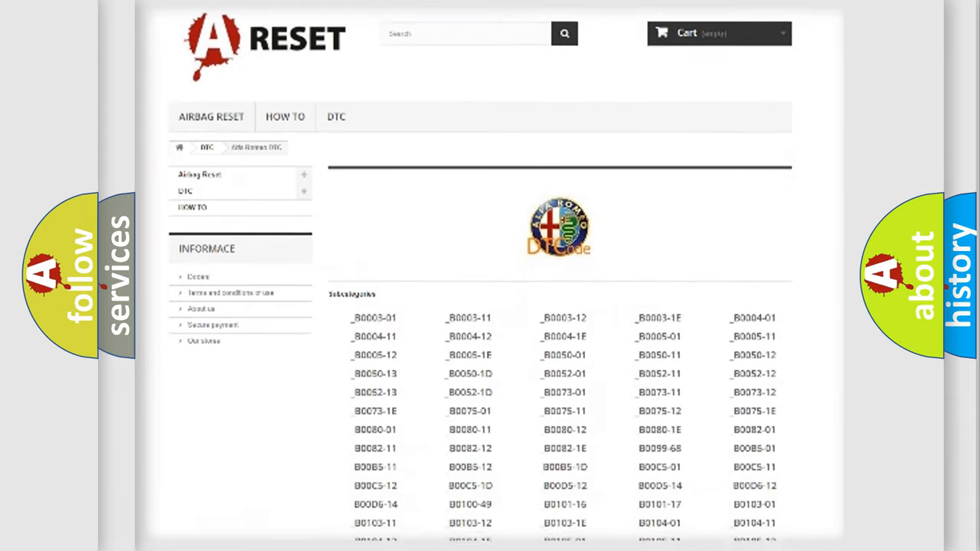
{"action": "scroll", "scroll_direction": "down", "scroll_amount": 3}
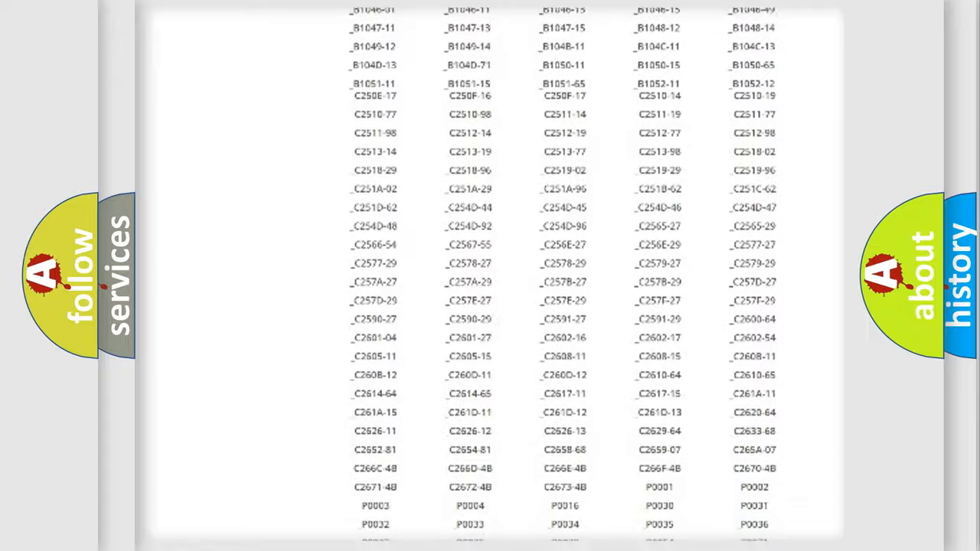
{"action": "scroll", "scroll_direction": "up", "scroll_amount": 3}
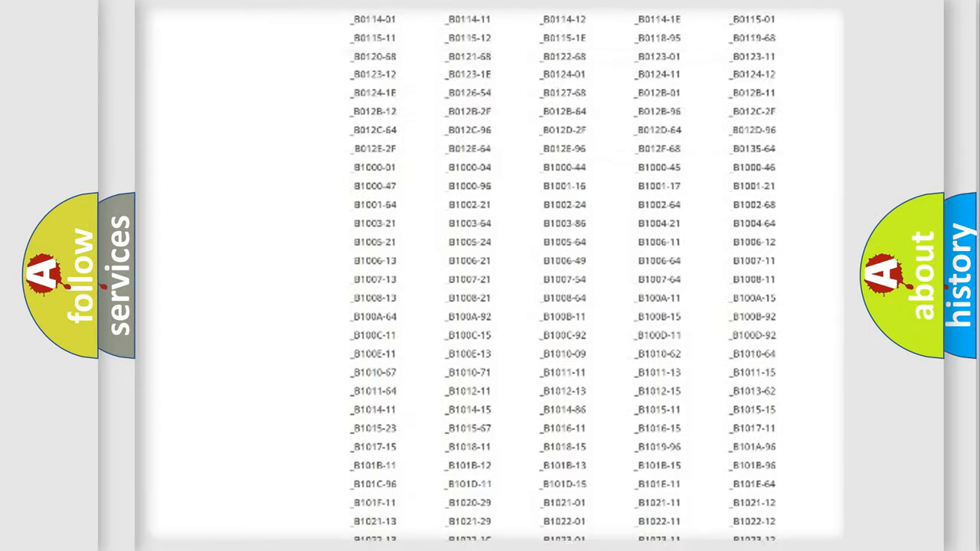
{"action": "scroll", "scroll_direction": "up", "scroll_amount": 3}
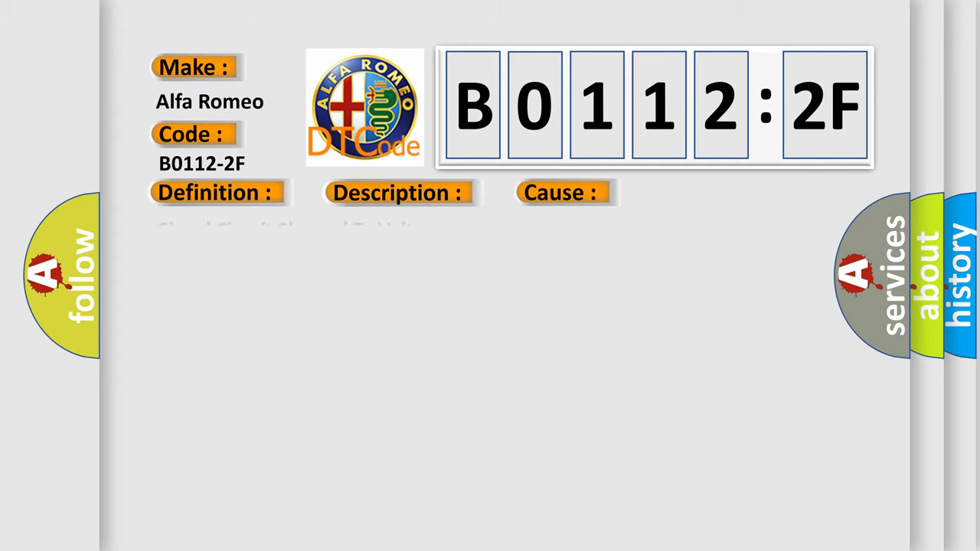
Step: Show the B0112-2F entry's causes, including right side impact sensor B circuit faults
{"action": "left_click", "coordinate": [216, 193]}
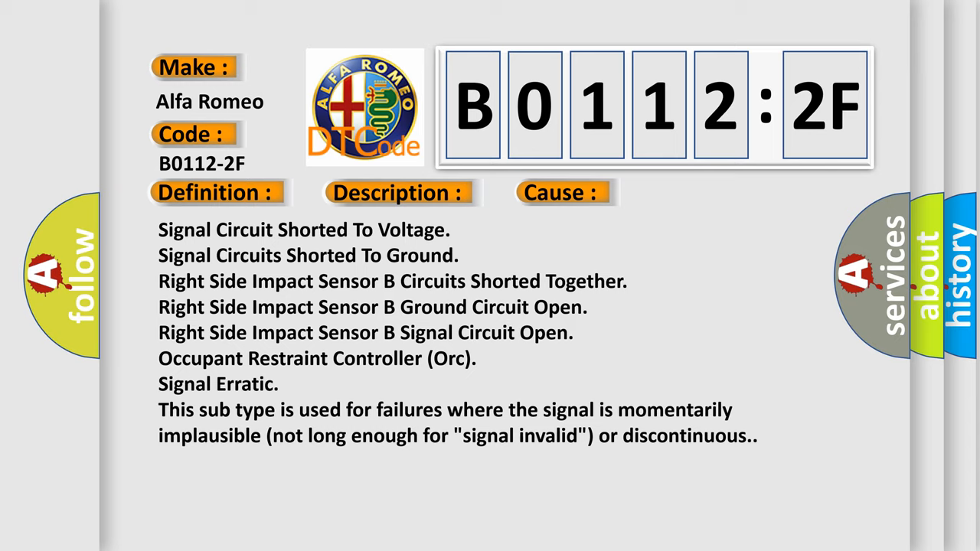